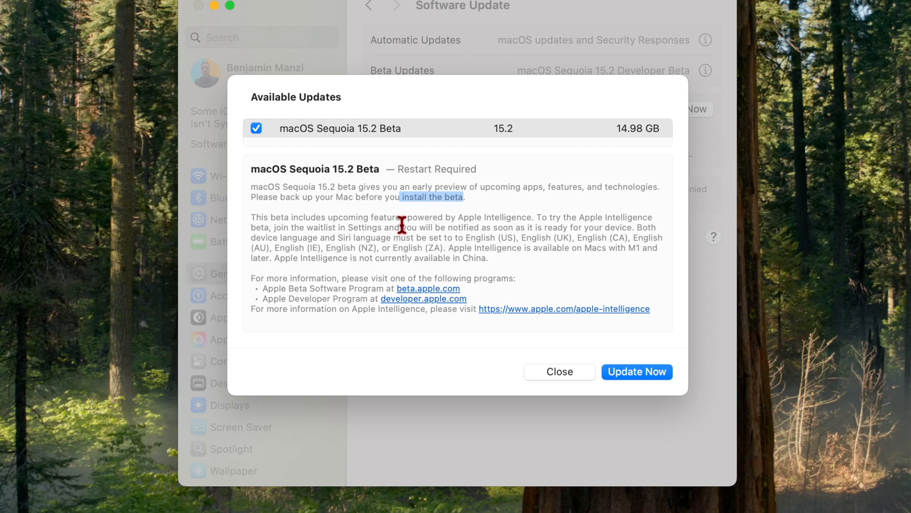
Select the siliconrepublic passage on EU iPhone and iPad users getting Apple Intelligence by April 2025.
drag(403, 217, 587, 217)
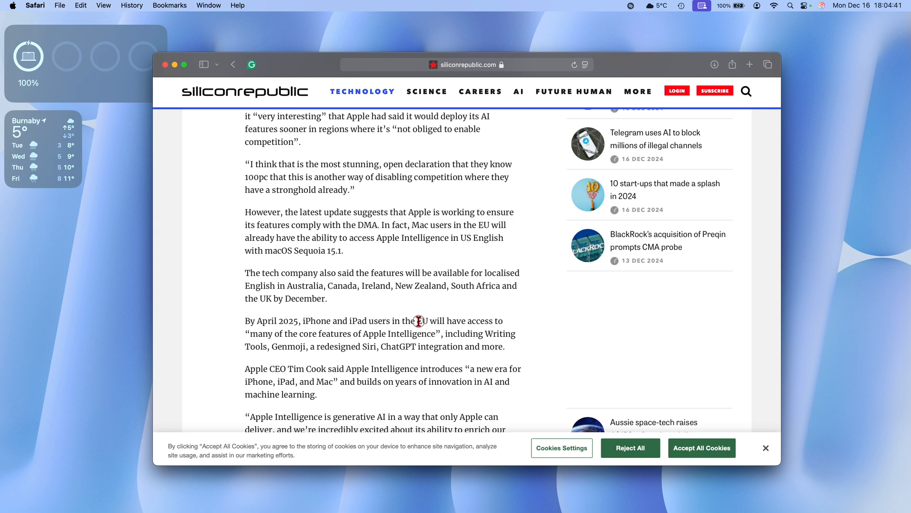
drag(244, 321, 414, 320)
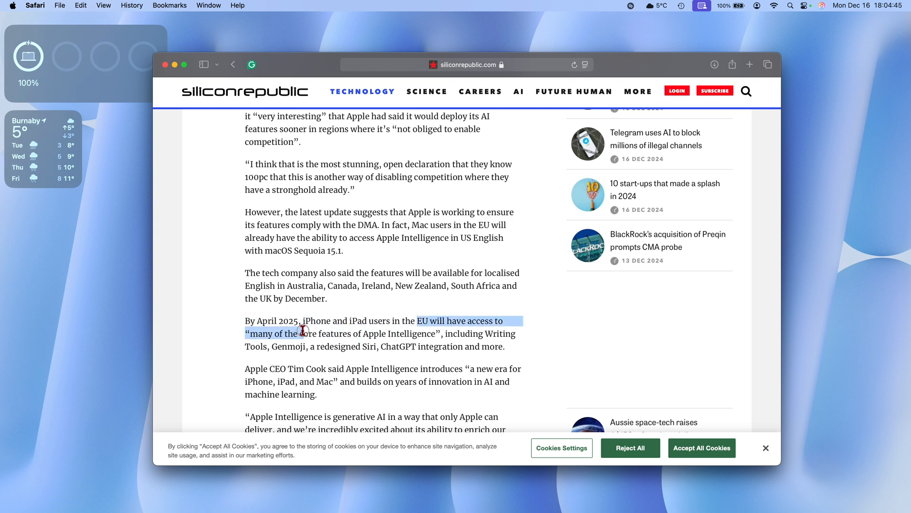
drag(301, 332, 487, 346)
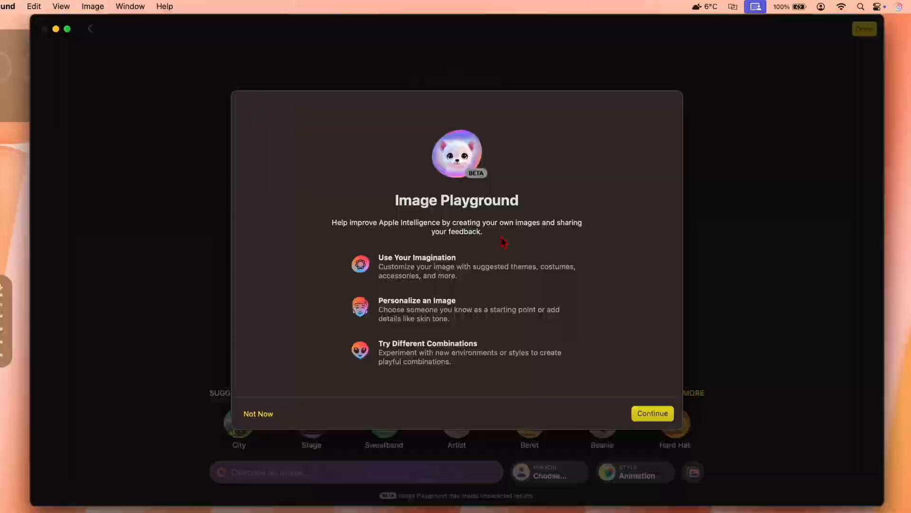
Dismiss the Image Playground welcome sheet and return to the six-image gallery.
click(653, 413)
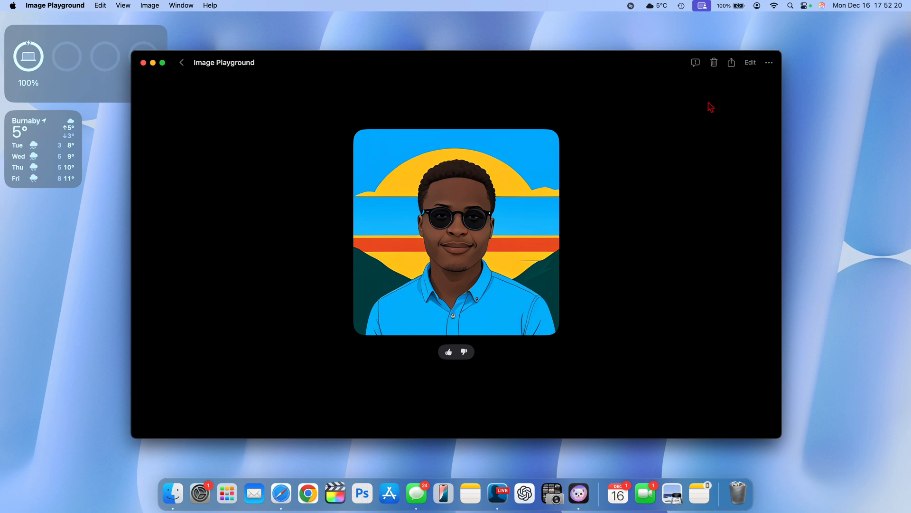
click(750, 62)
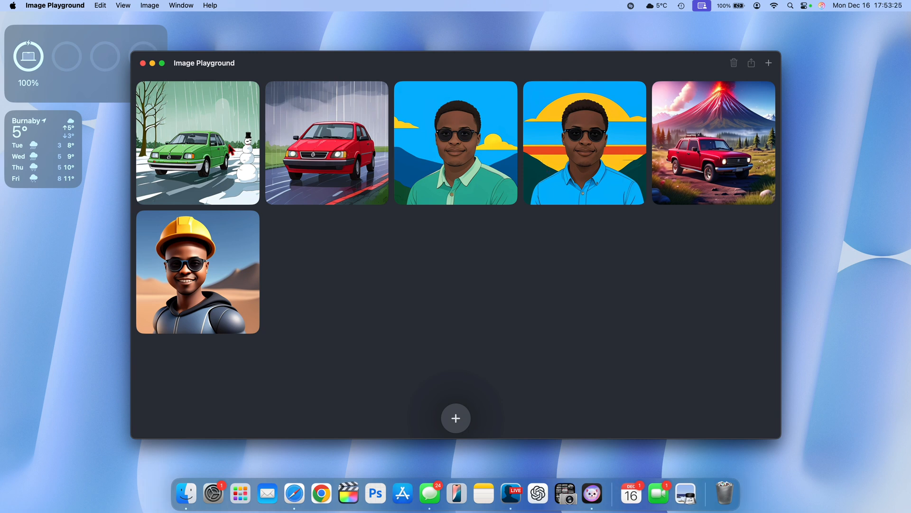
Open the snowy green-car image and start reworking it into a person's illustrated portrait.
double_click(197, 142)
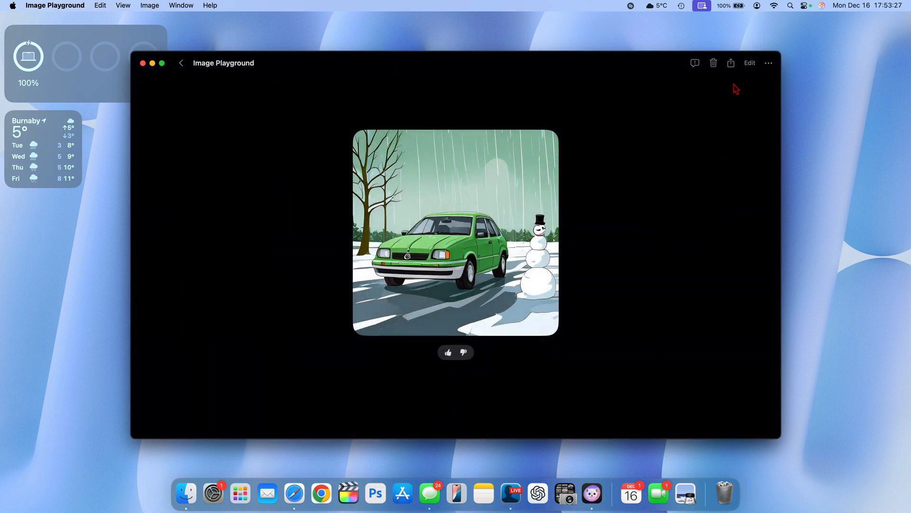
click(750, 62)
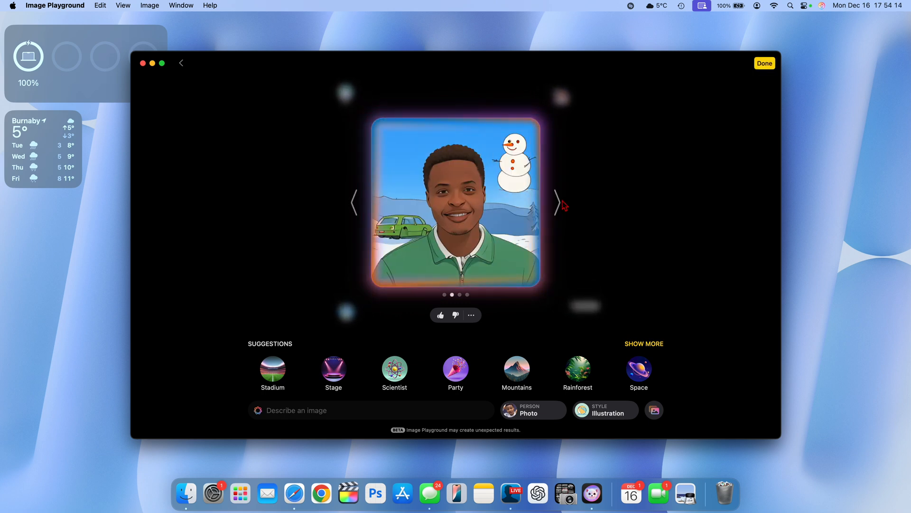
Browse two more portrait variations and show the Animation and Illustration style choices.
click(557, 203)
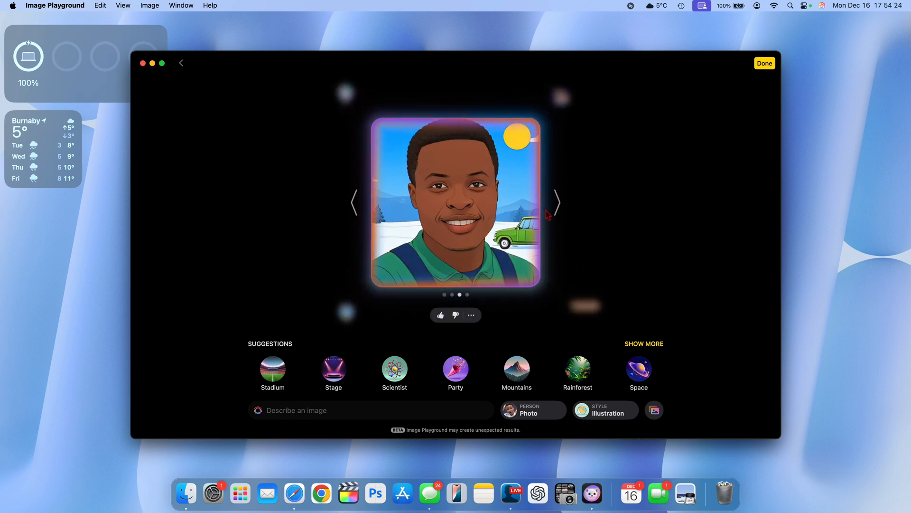
click(556, 204)
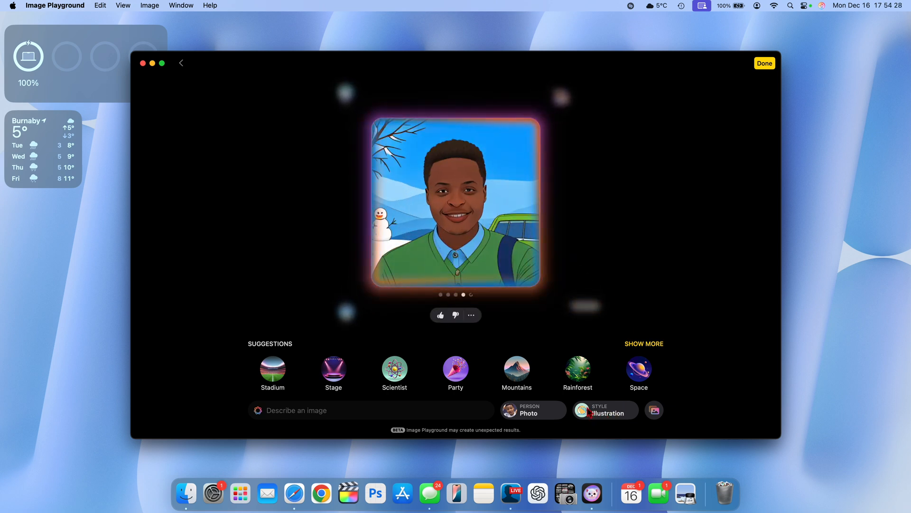
click(605, 409)
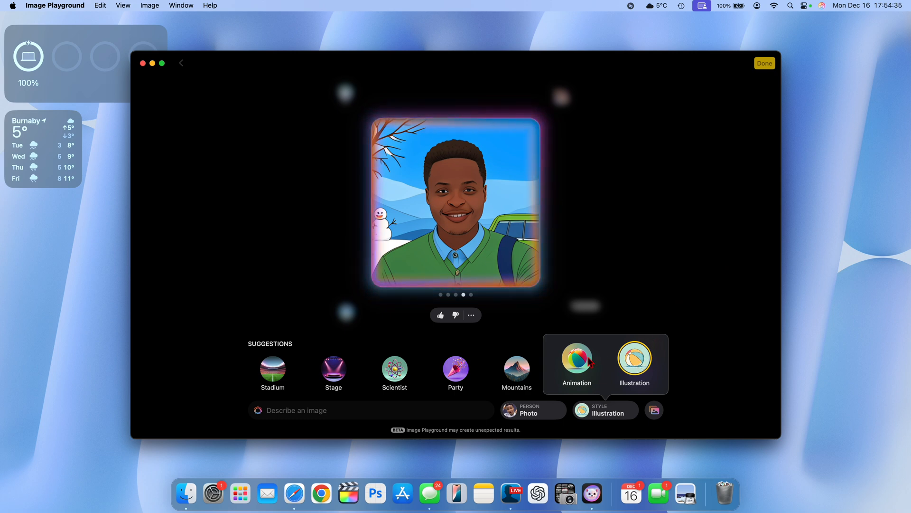
Regenerate the portrait in Animation style and browse the animated variations.
click(577, 358)
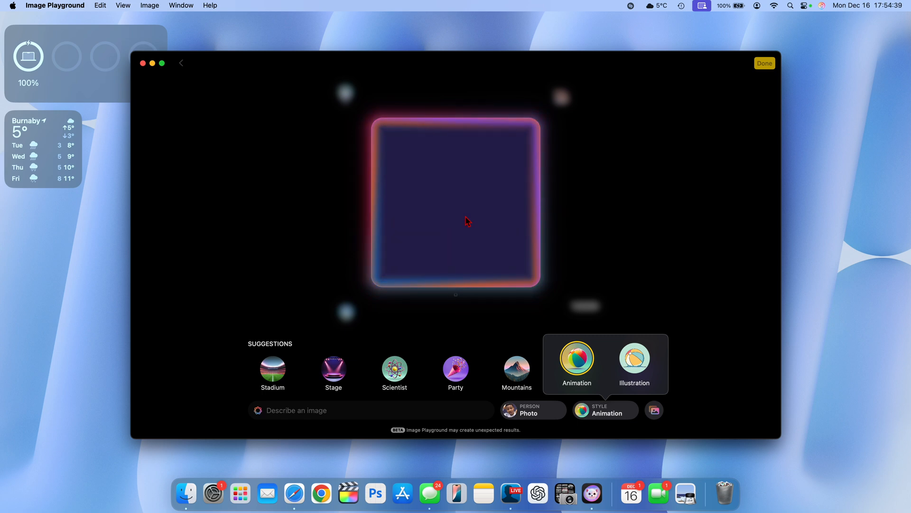
mouse_move(646, 396)
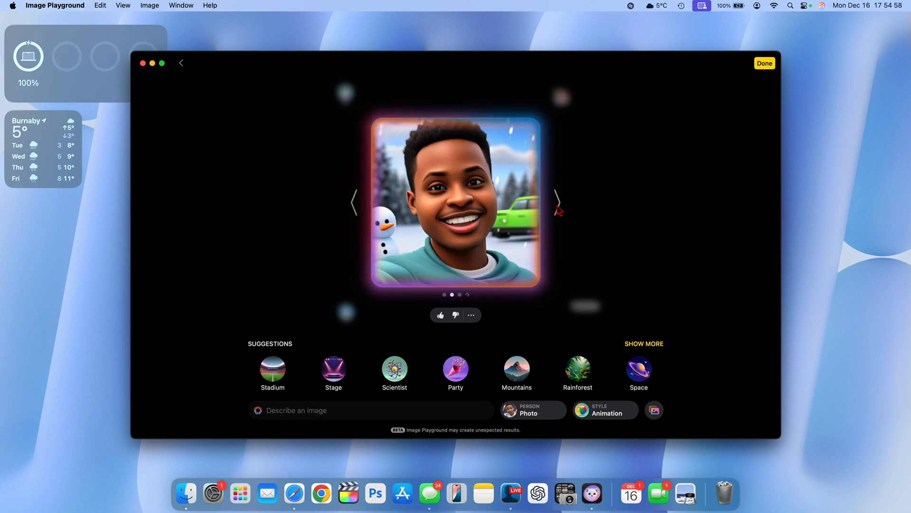
click(558, 203)
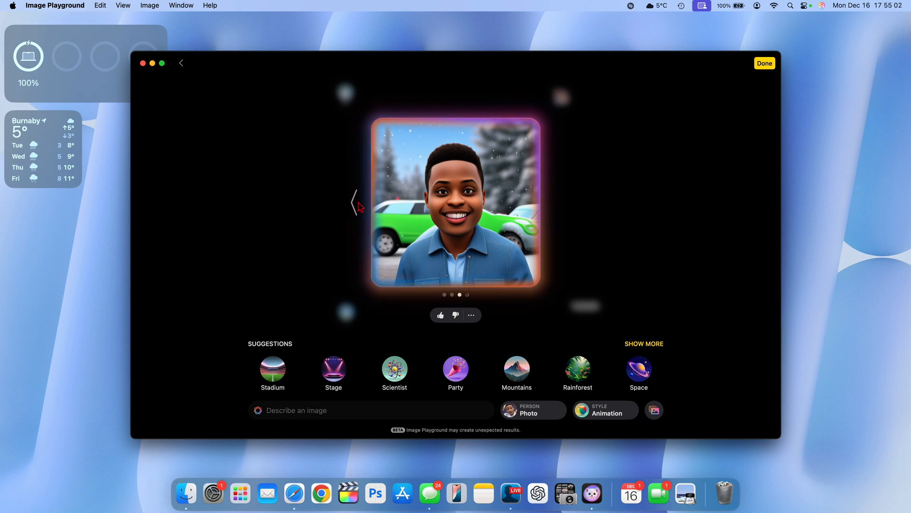
click(355, 203)
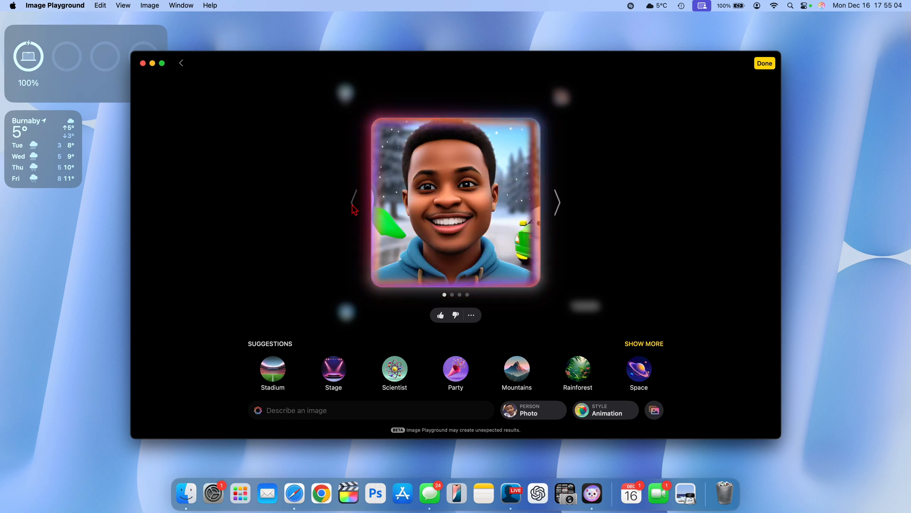
Keep the first animated snowy portrait, leave the image view, and launch iPhone Mirroring.
click(764, 63)
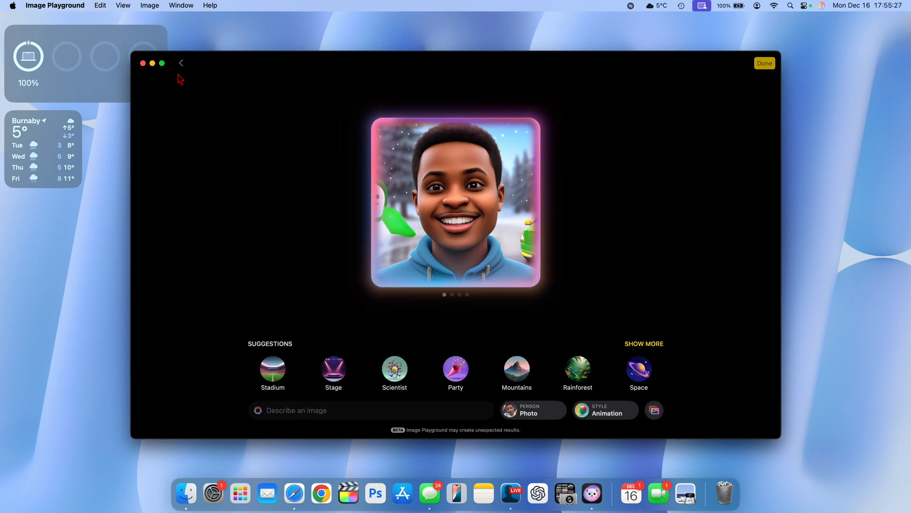
click(764, 62)
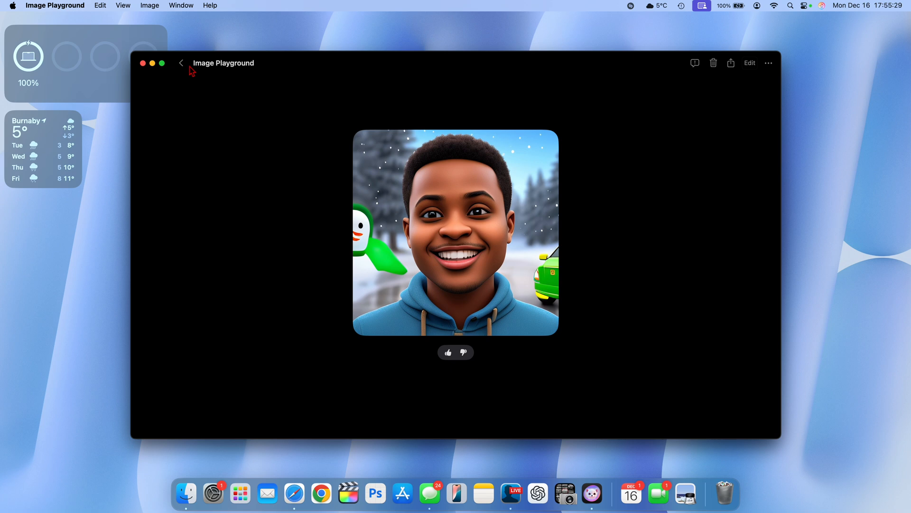
click(180, 62)
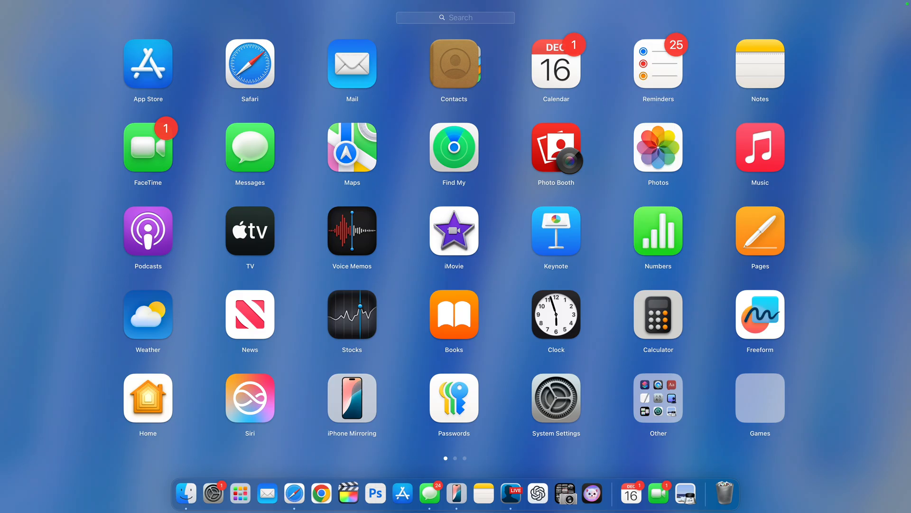
click(351, 398)
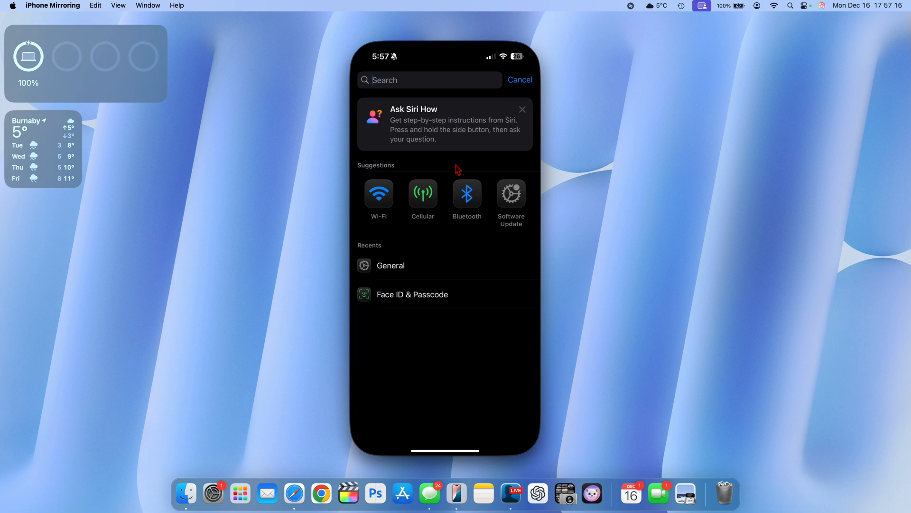
click(118, 6)
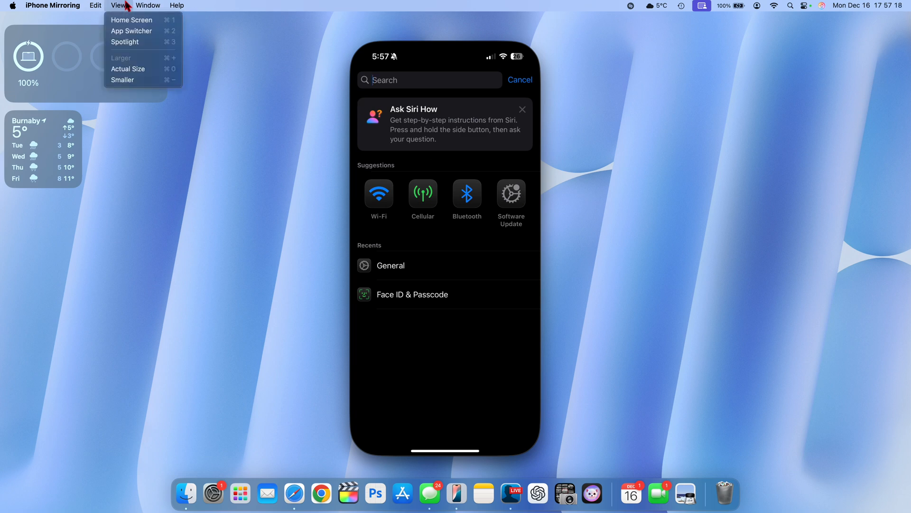
mouse_move(134, 76)
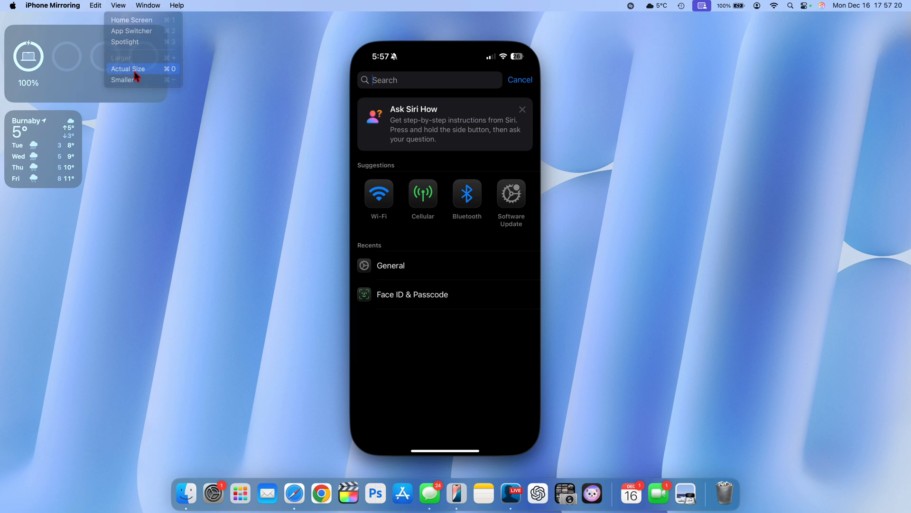
click(122, 80)
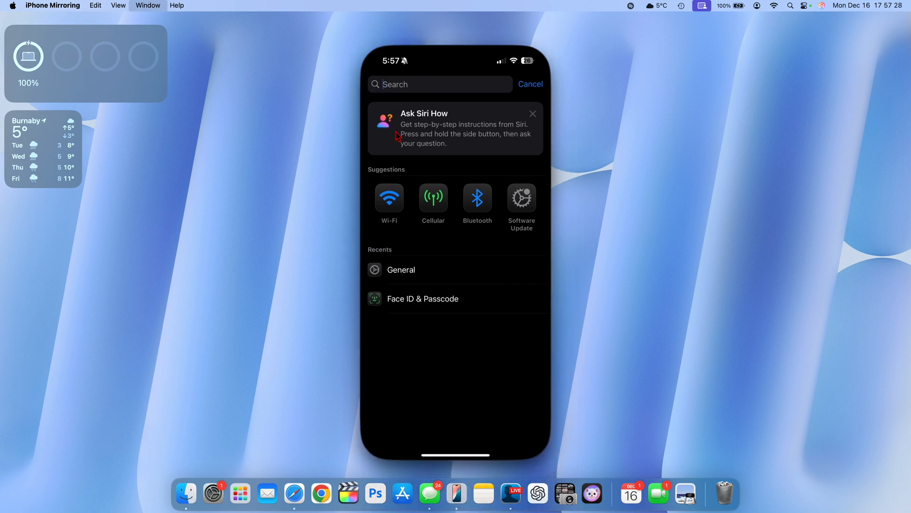
mouse_move(413, 89)
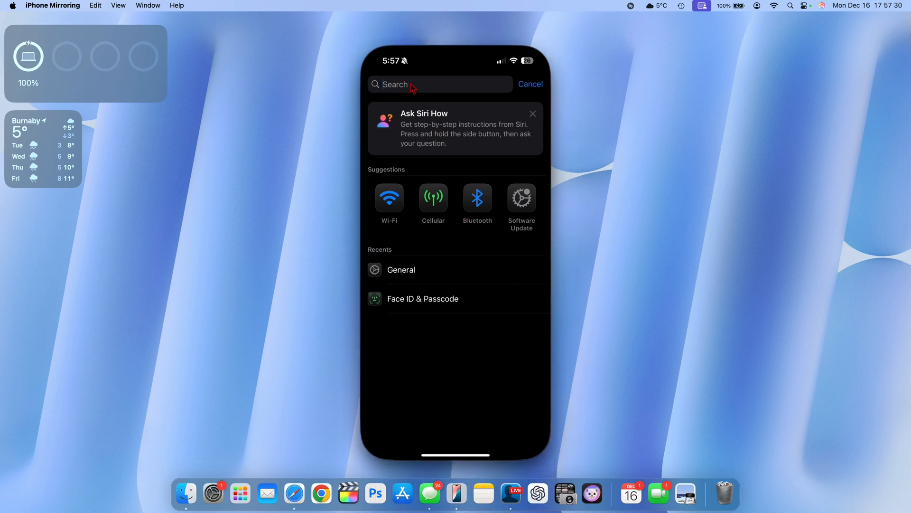
mouse_move(484, 141)
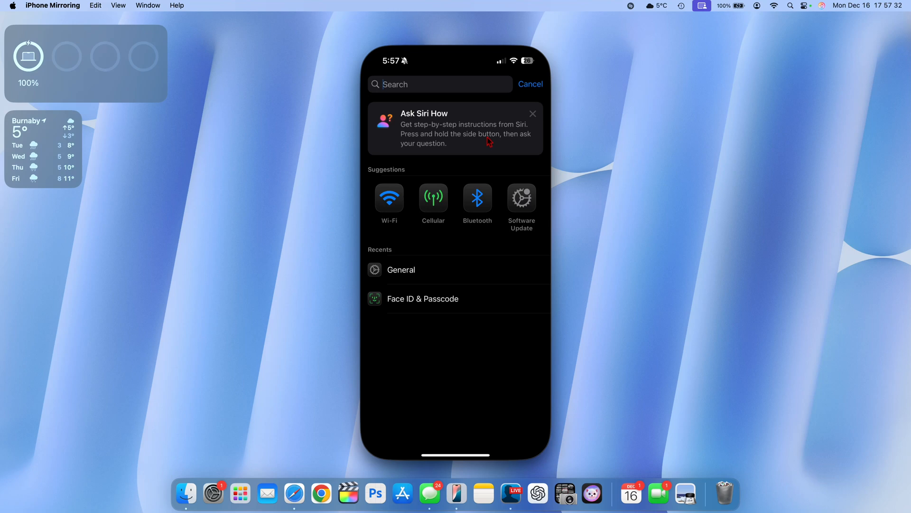
mouse_move(424, 104)
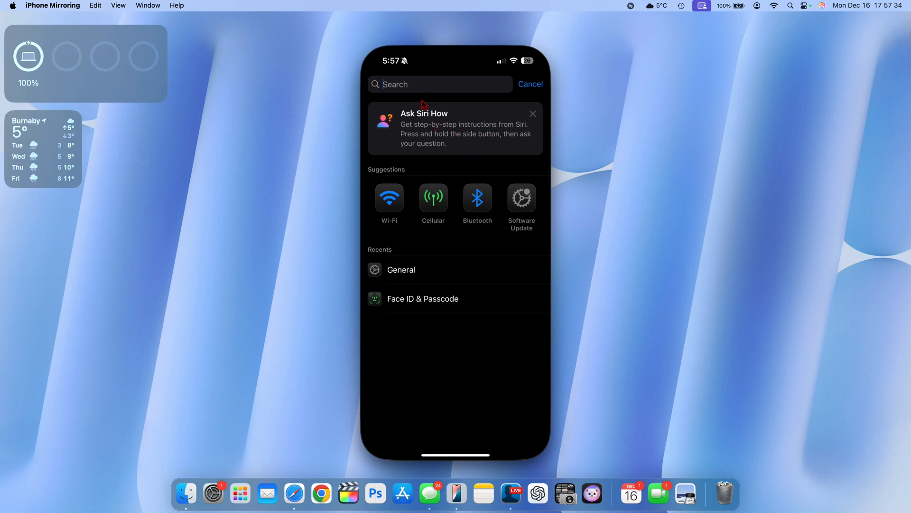
mouse_move(477, 155)
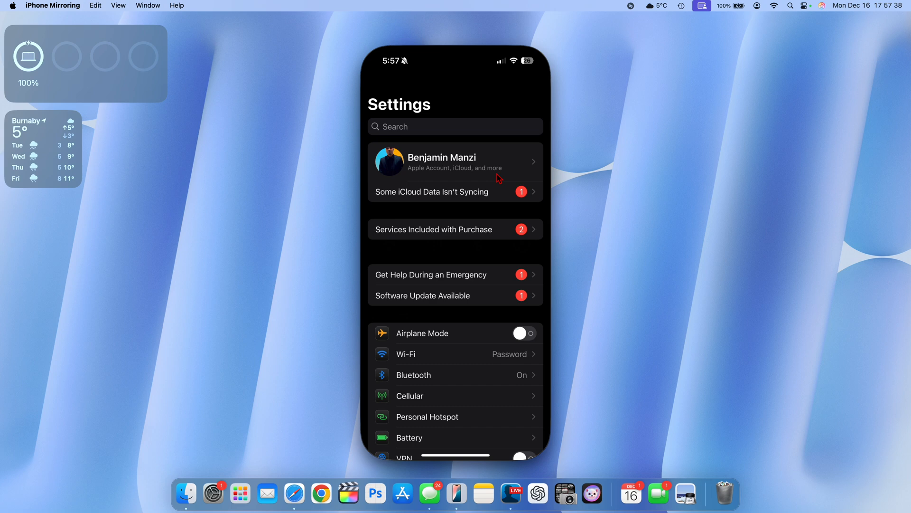
scroll(down, 3)
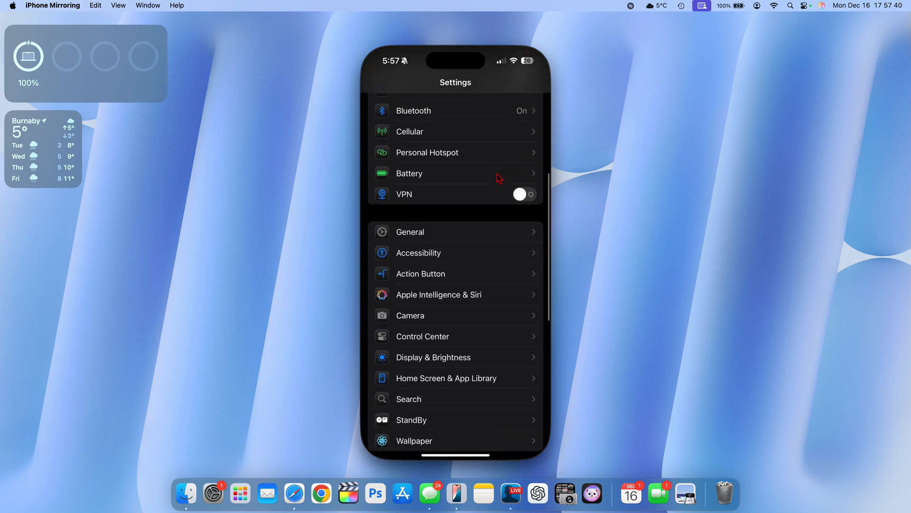
scroll(down, 3)
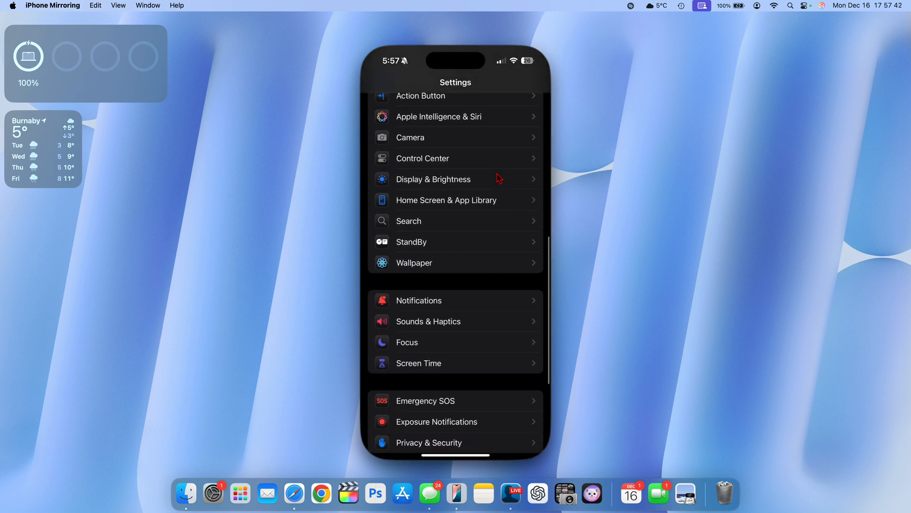
scroll(down, 3)
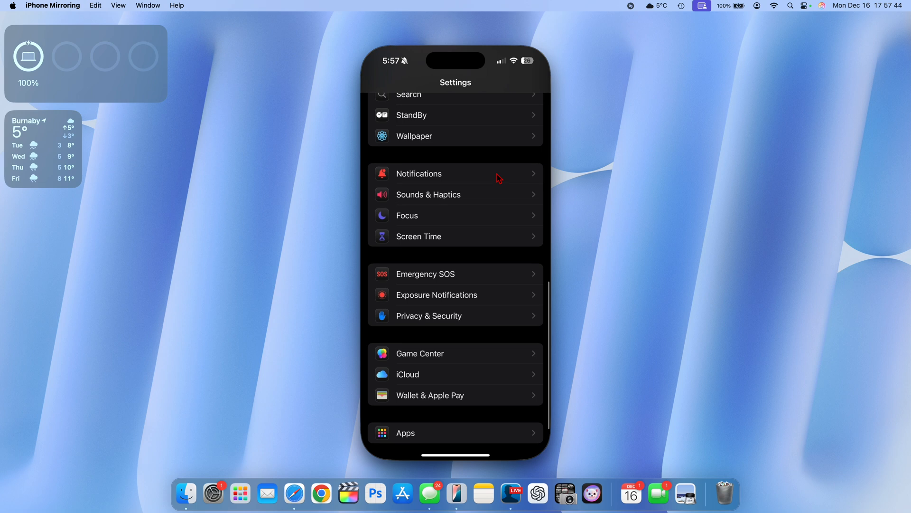
scroll(down, 3)
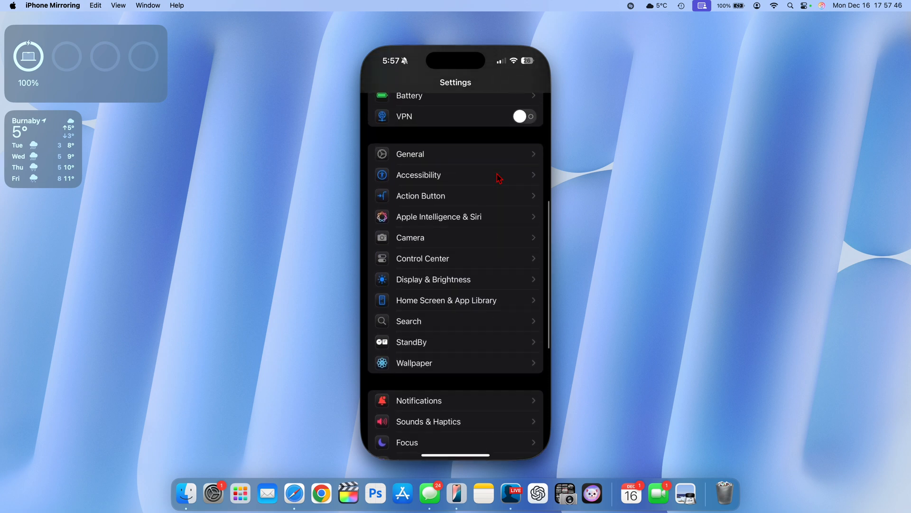
scroll(down, 3)
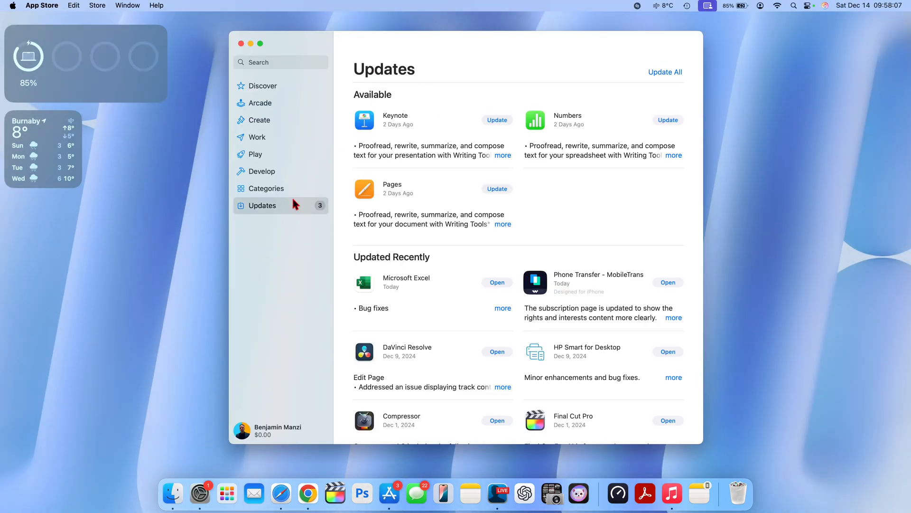
mouse_move(554, 142)
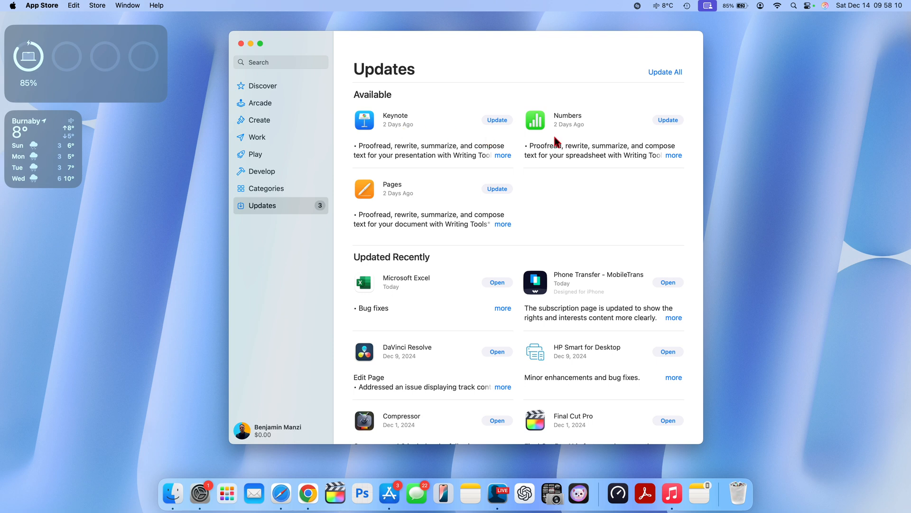
Update Numbers, Pages and Keynote from App Store Updates, then launch Keynote.
click(668, 119)
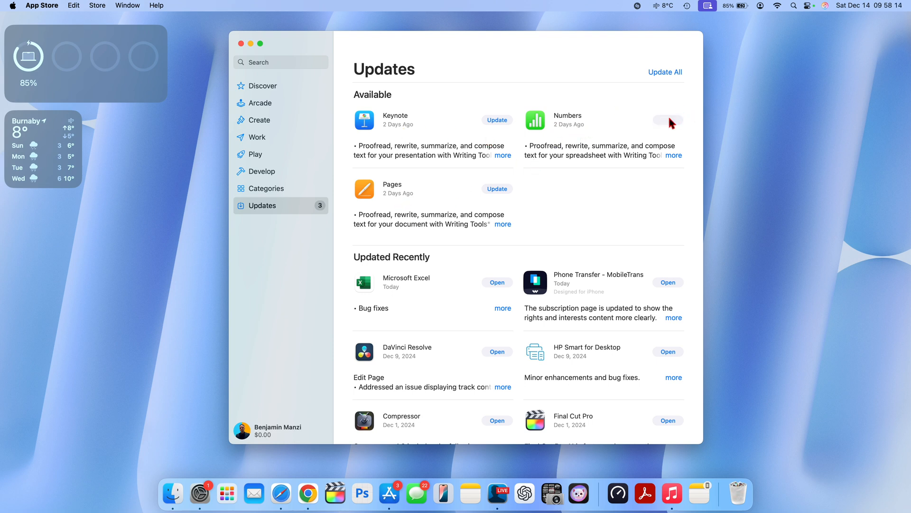
click(666, 72)
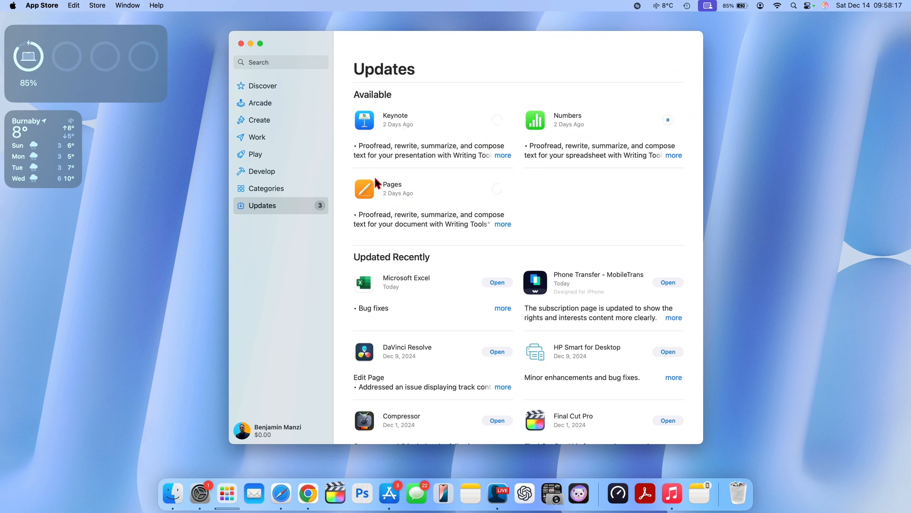
click(503, 224)
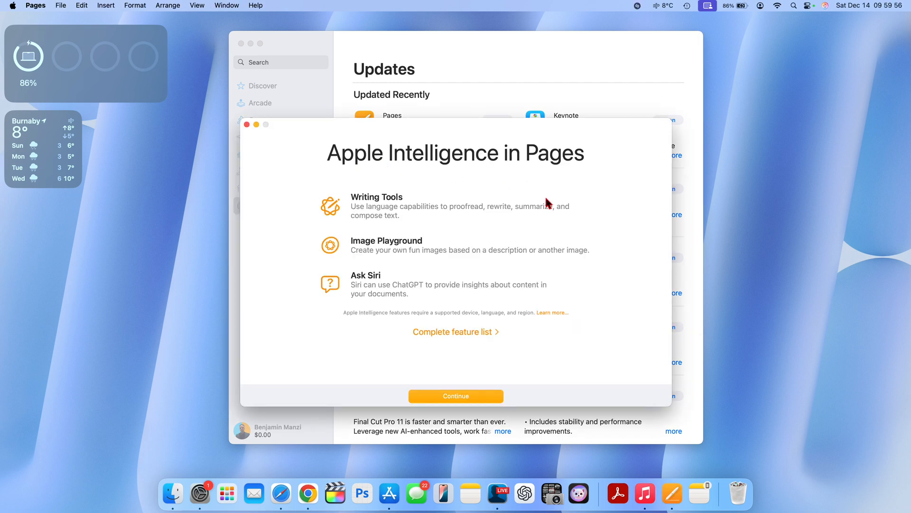
mouse_move(379, 291)
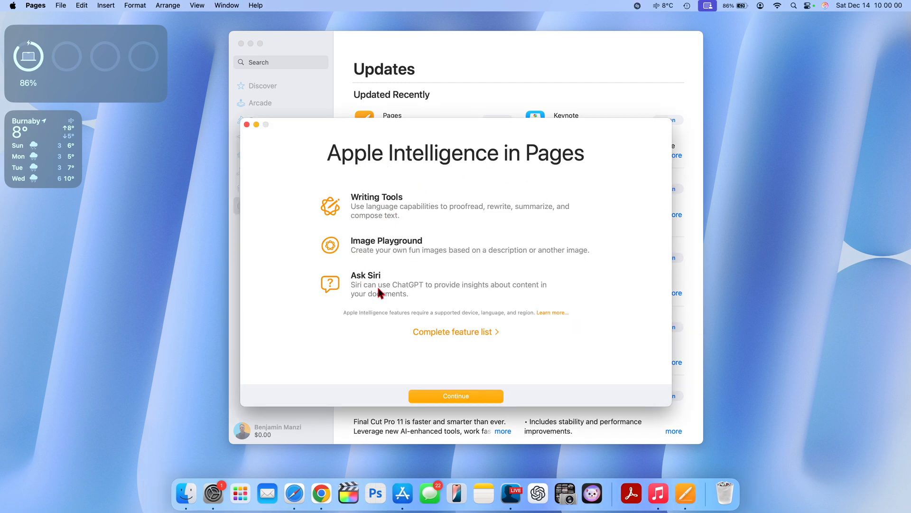
mouse_move(373, 273)
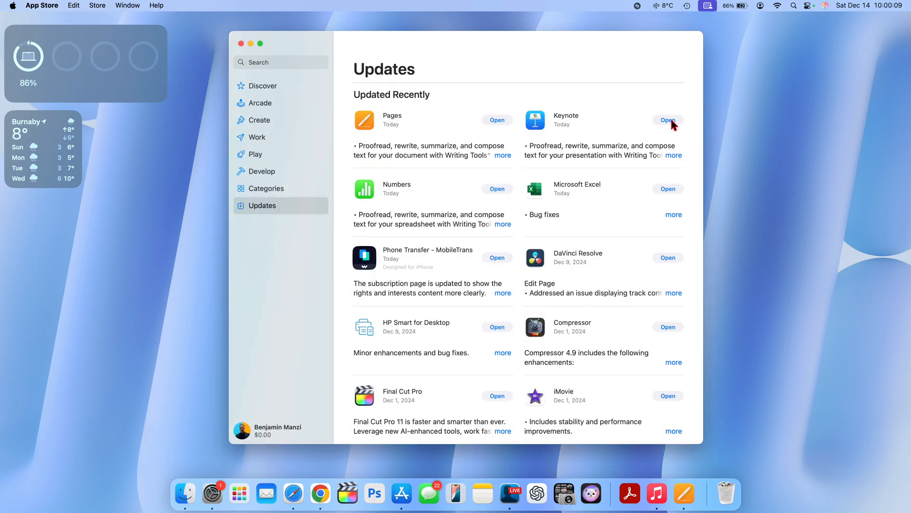
click(668, 119)
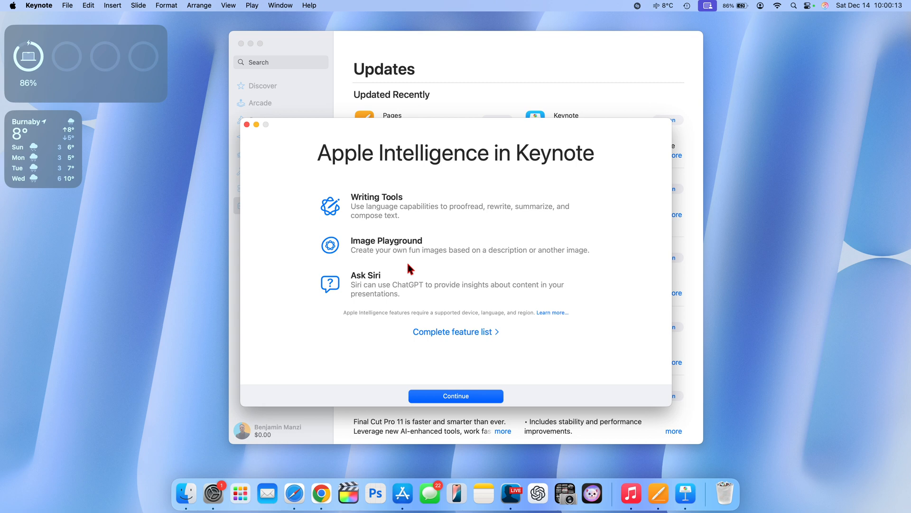
click(455, 395)
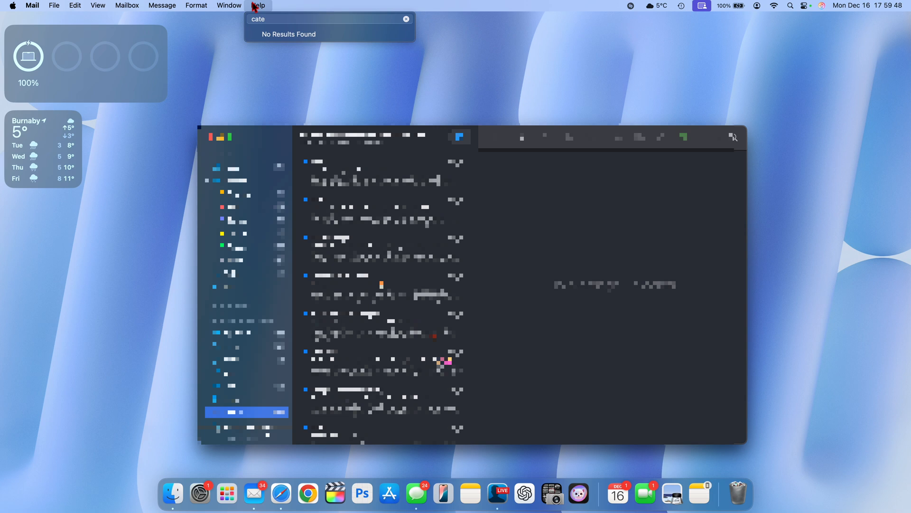
Open Mail's Help menu to search the help for 'cate'.
click(406, 18)
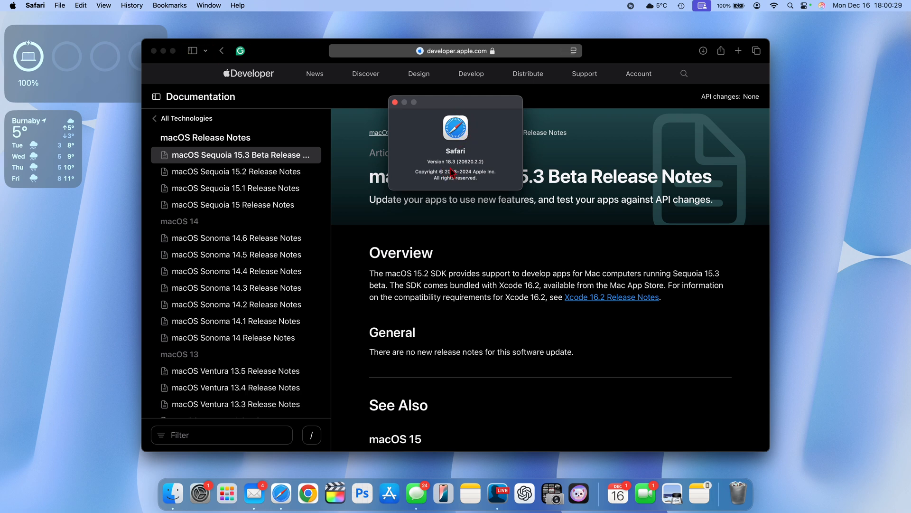
mouse_move(455, 174)
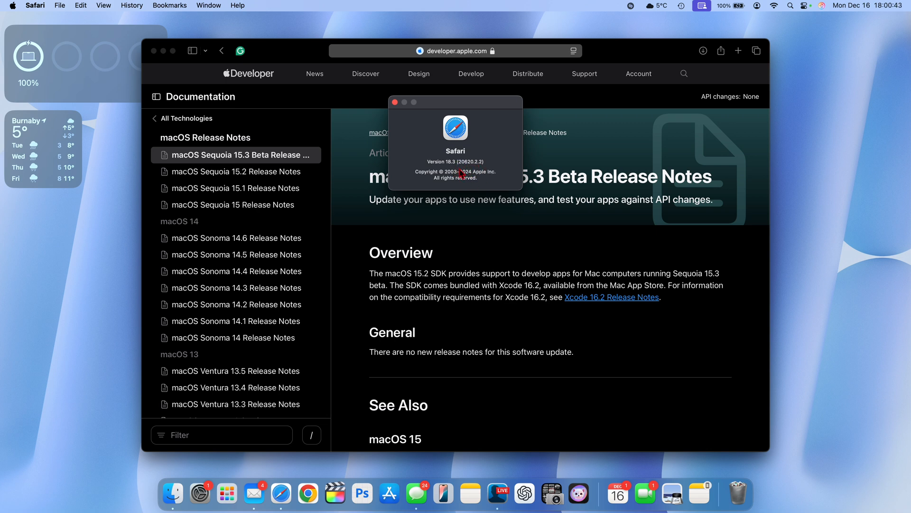
Close the About Safari window after confirming Safari 18.3.
click(394, 102)
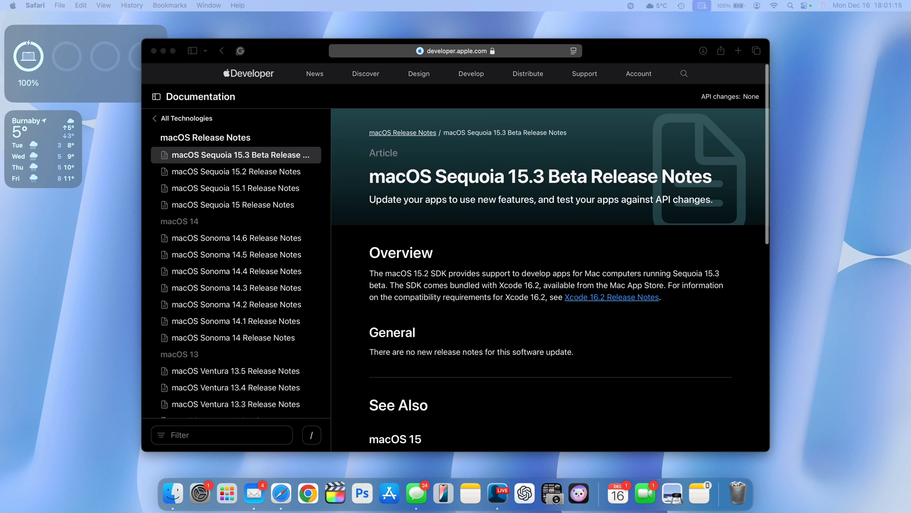
Scroll down through the macOS Sequoia 15.3 beta release notes page.
scroll(down, 3)
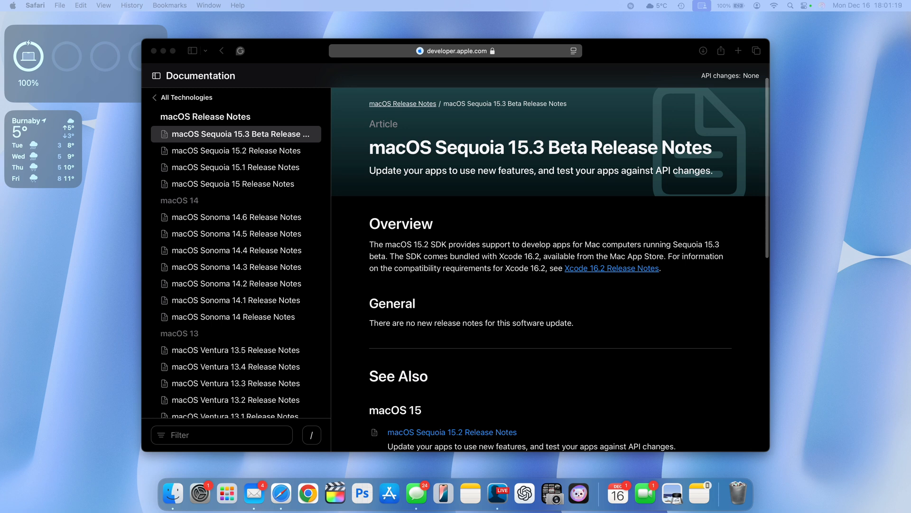
scroll(down, 3)
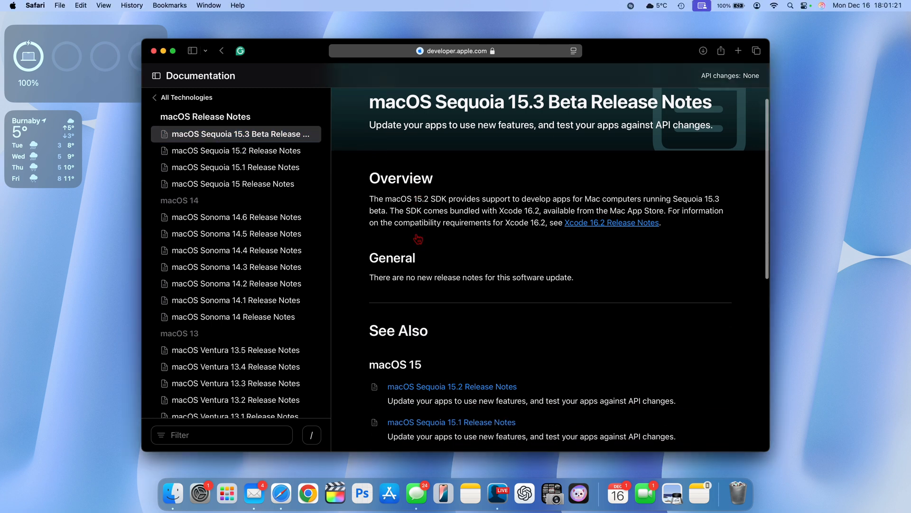
scroll(down, 3)
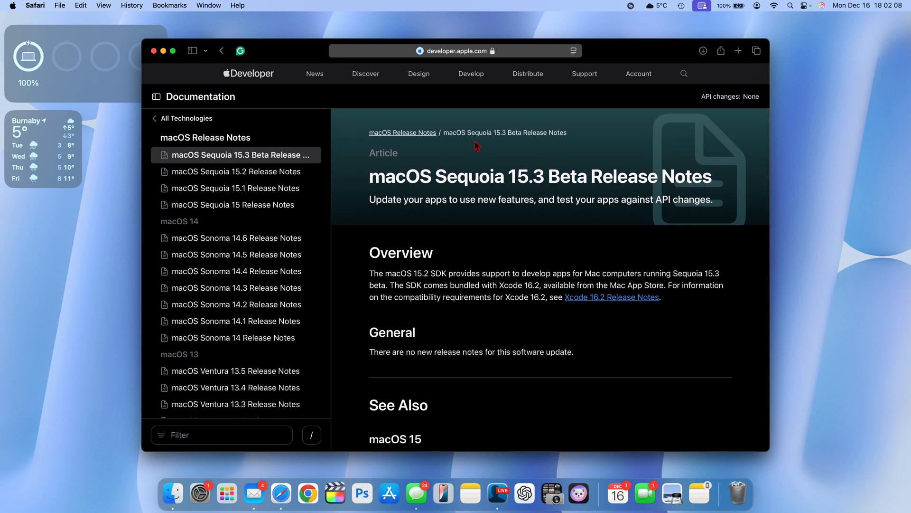
scroll(down, 3)
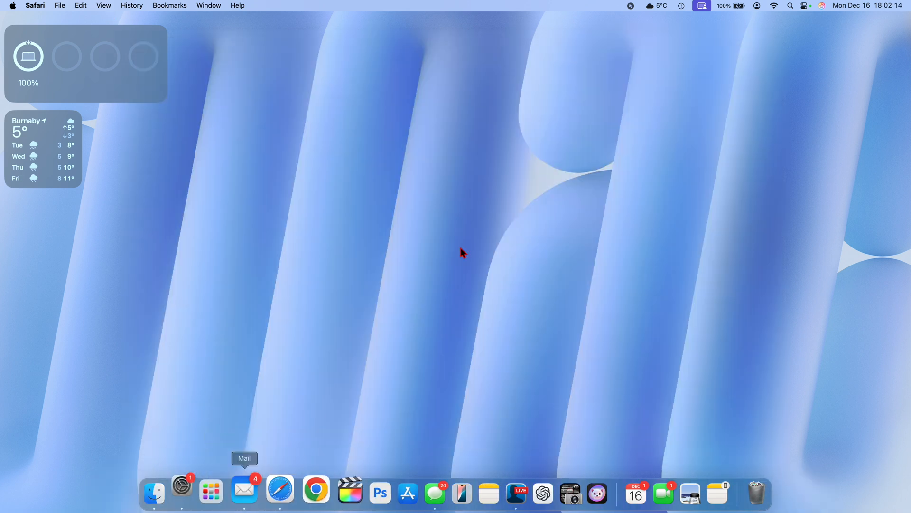
Open System Settings' Battery pane and switch its usage charts to Last 10 Days.
click(183, 490)
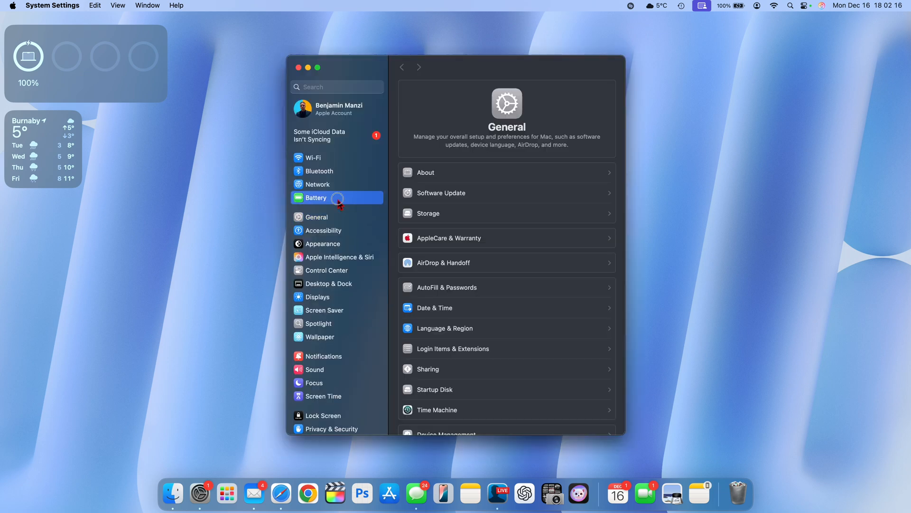
click(316, 197)
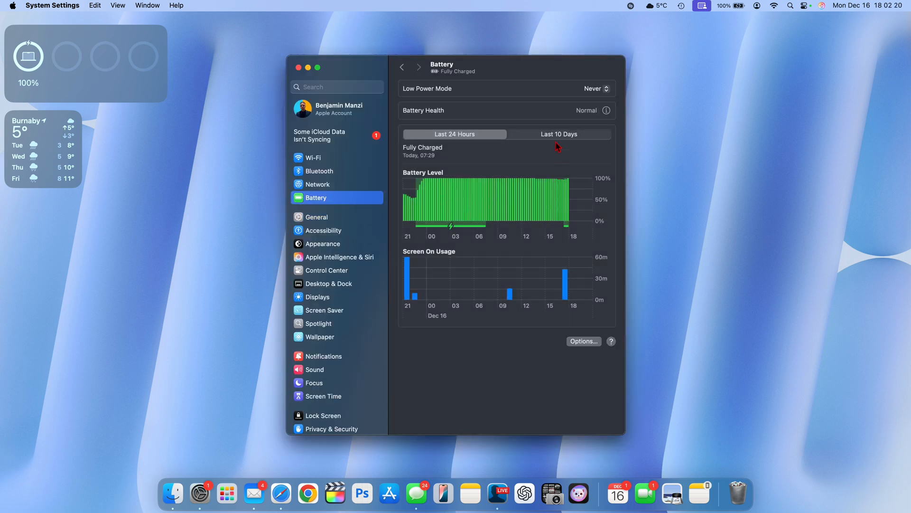
click(559, 134)
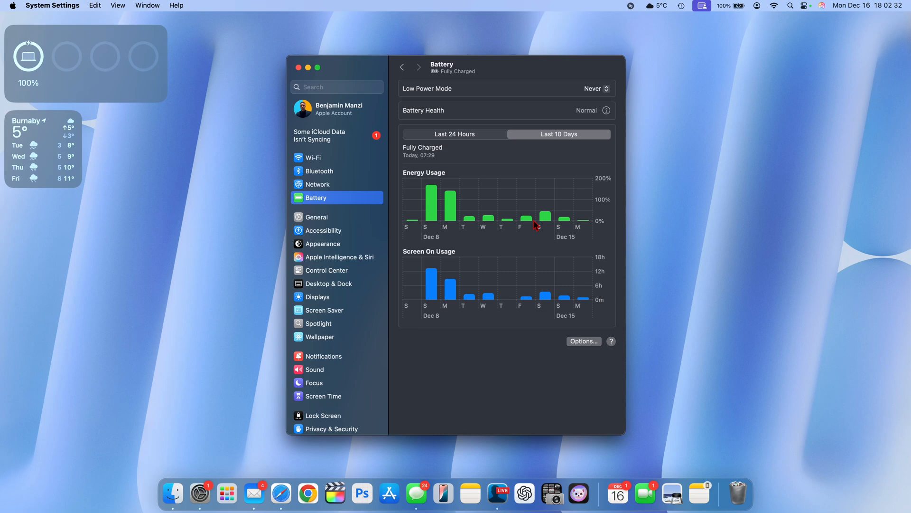
mouse_move(574, 242)
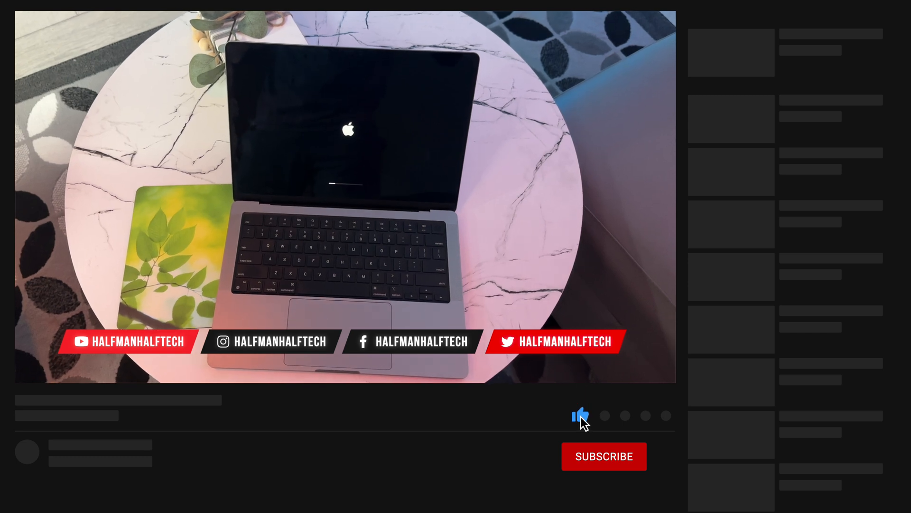
click(604, 456)
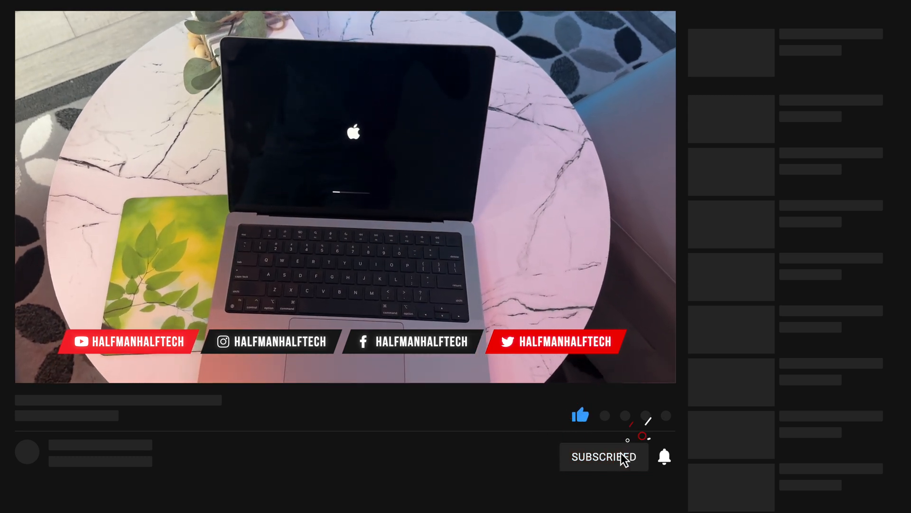